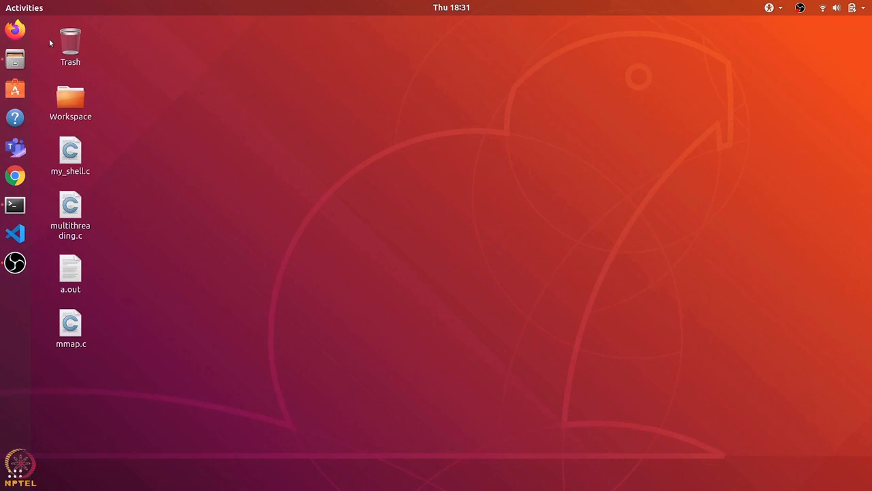
# Launch Firefox and open the docs.docker.com 'Install Docker Engine on Ubuntu' result.
pyautogui.click(15, 28)
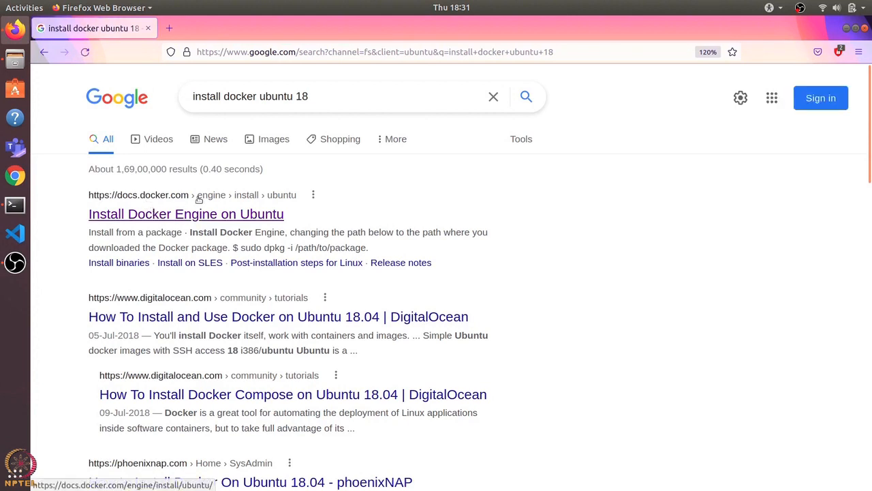
pyautogui.click(185, 212)
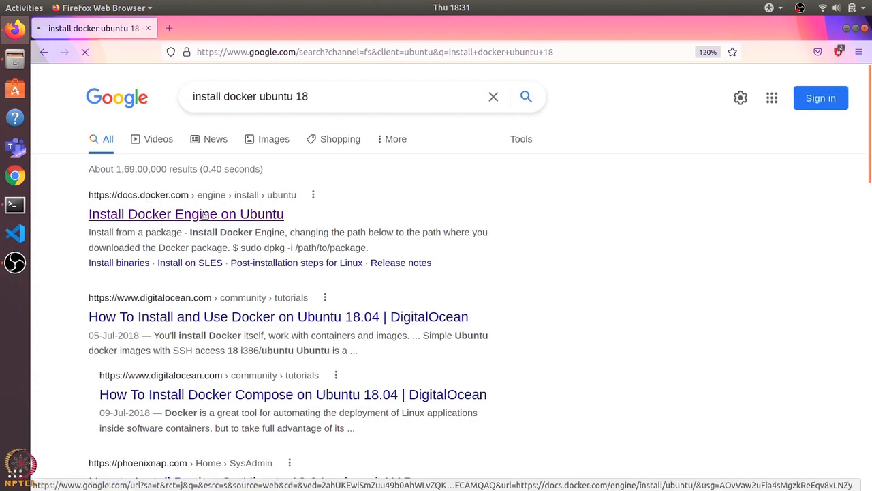
# Scroll the install page down to 'Install using the repository' > 'Set up the repository'.
pyautogui.click(186, 212)
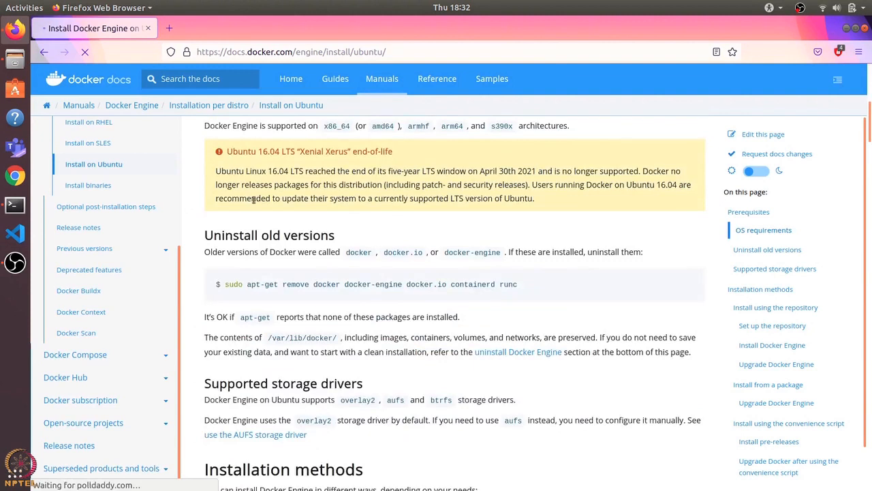
pyautogui.scroll(-3)
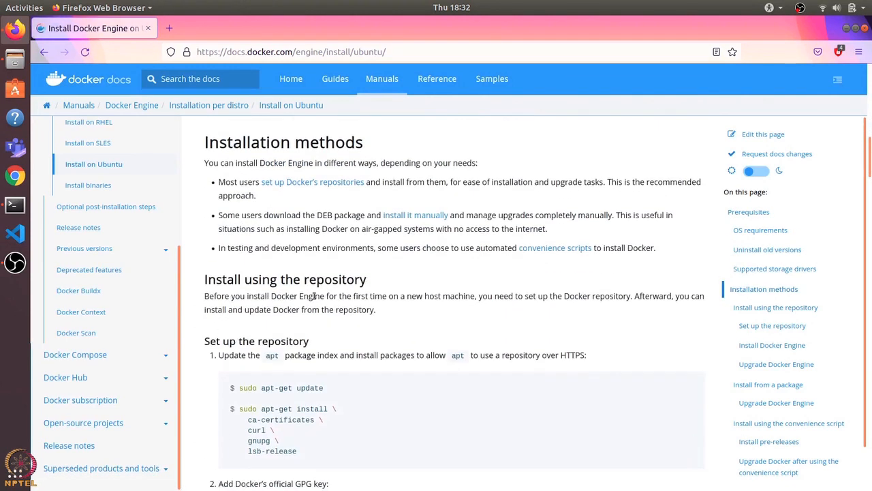
pyautogui.scroll(-3)
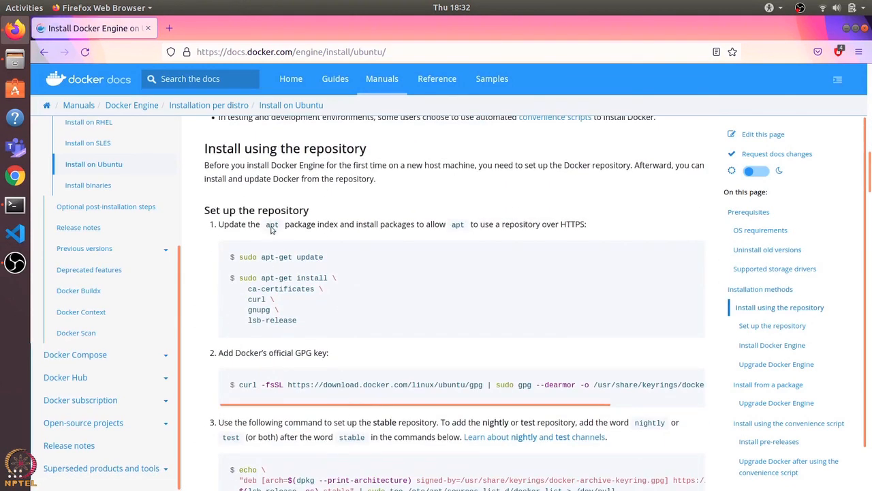
pyautogui.scroll(-3)
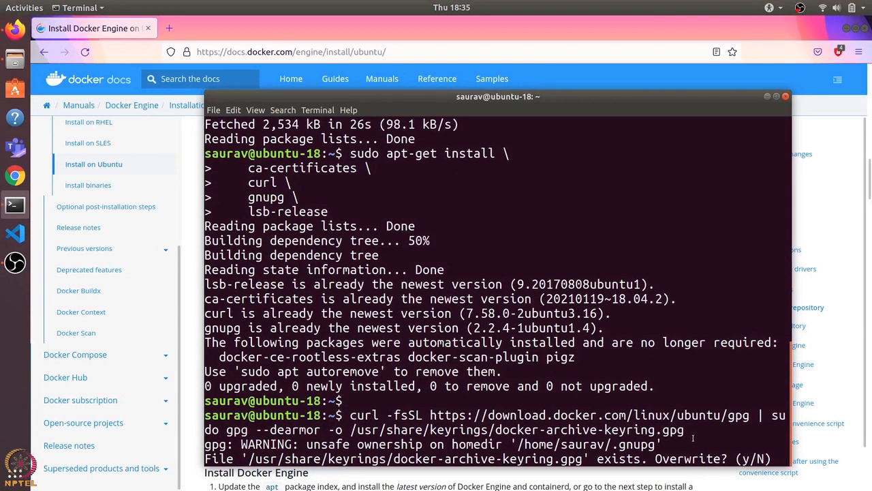
# Overwrite the Docker GPG keyring with 'y', add the repo and run sudo apt-get update.
pyautogui.write('y')
pyautogui.write('sudo apt-get update')
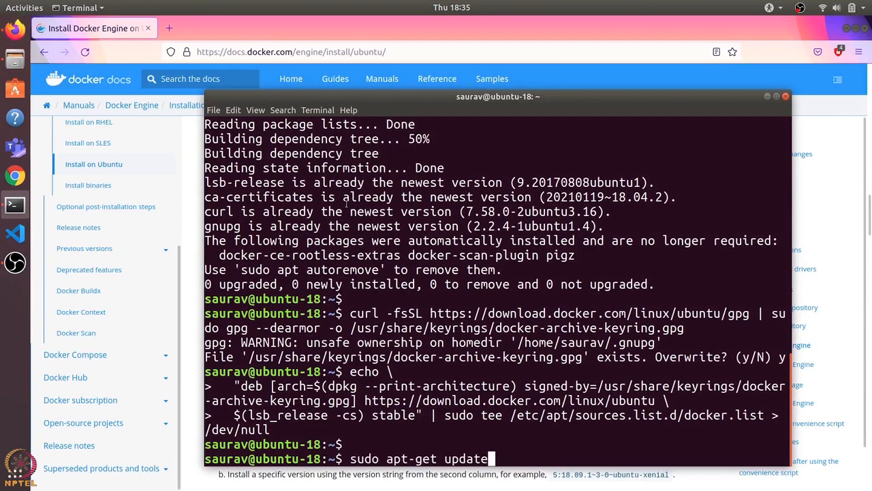
pyautogui.press('Return')
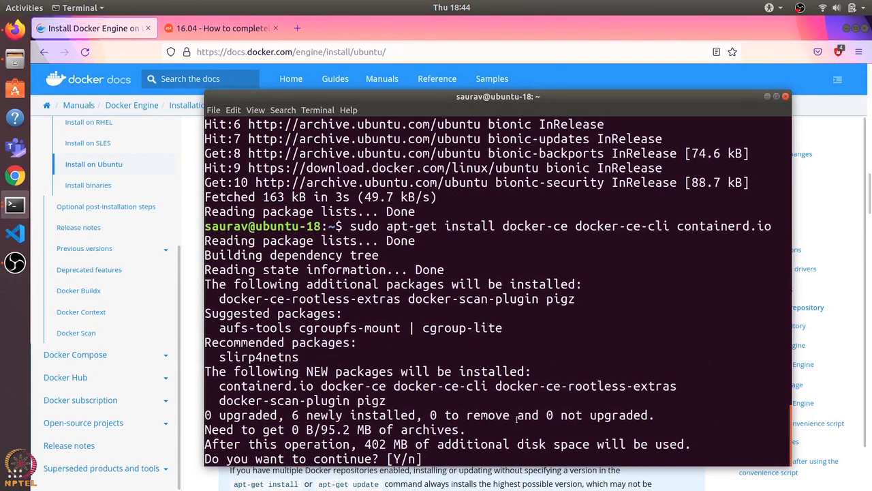
# Confirm with Y to install docker-ce, docker-ce-cli and containerd.io and watch it complete.
pyautogui.write('Y')
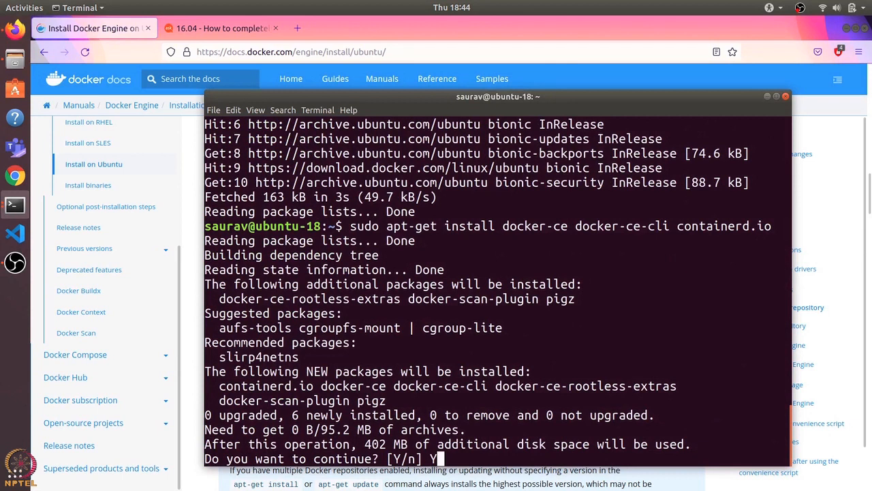
pyautogui.press('Return')
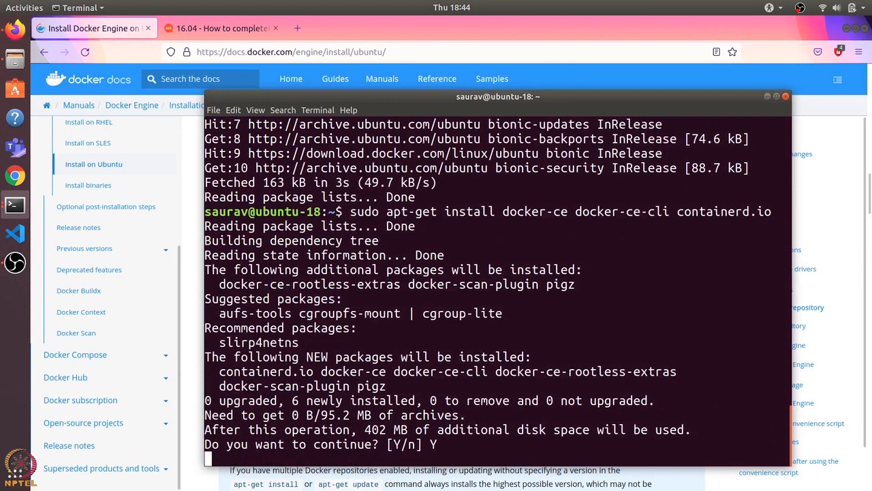
pyautogui.press('Return')
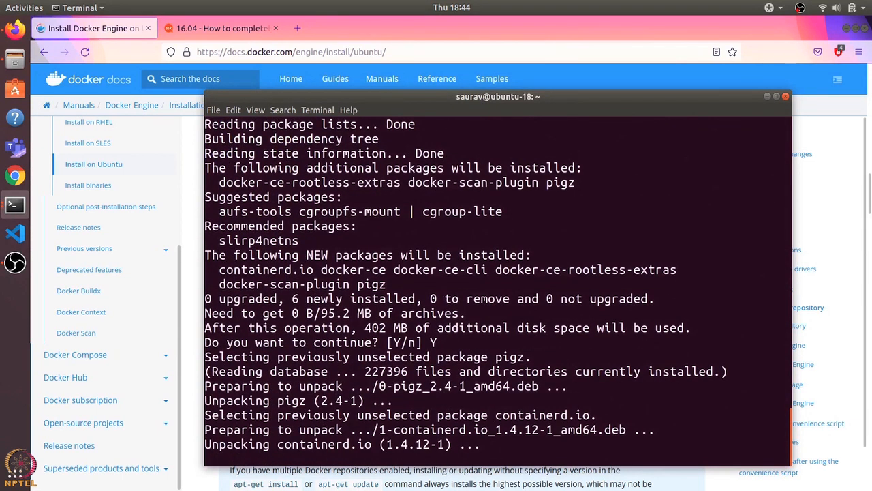
pyautogui.scroll(-3)
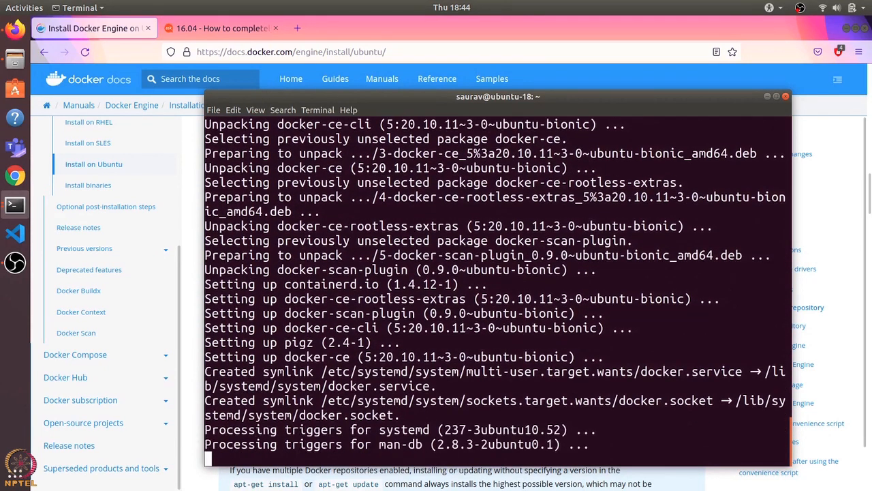
pyautogui.scroll(-3)
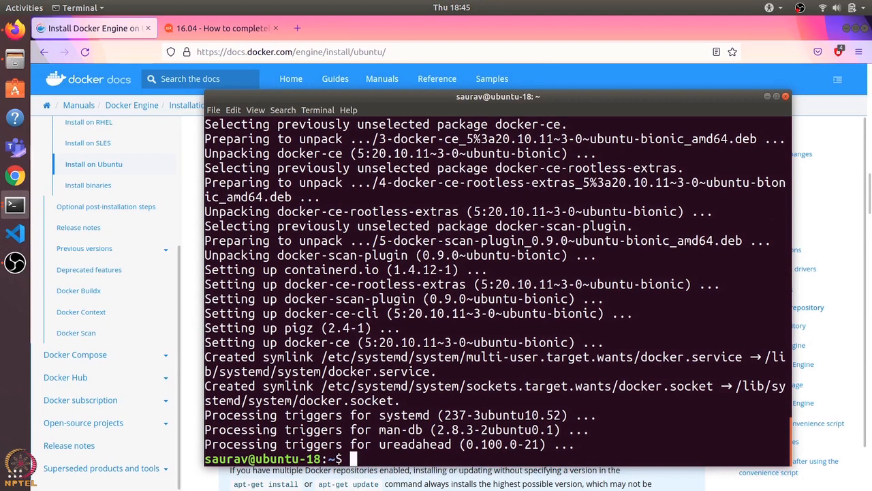
# Check the version with docker -v, then run sudo docker pull busybox.
pyautogui.write('docker -v')
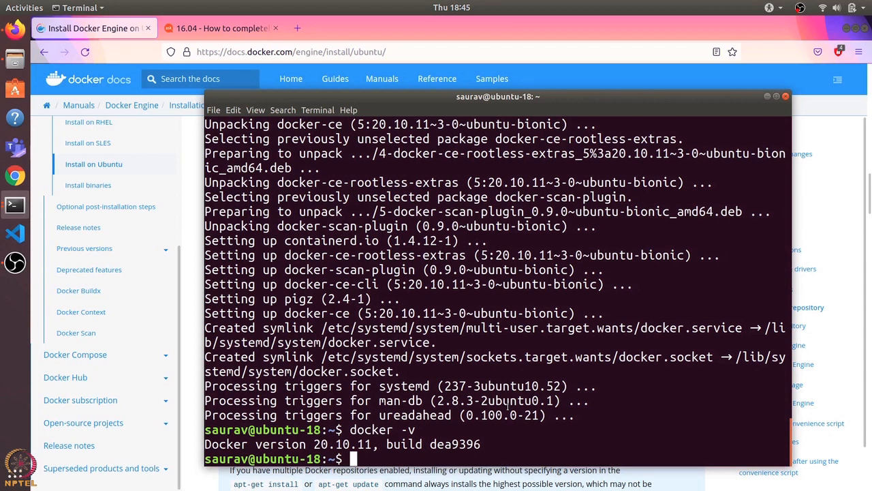
pyautogui.write('sudo docker pull busy')
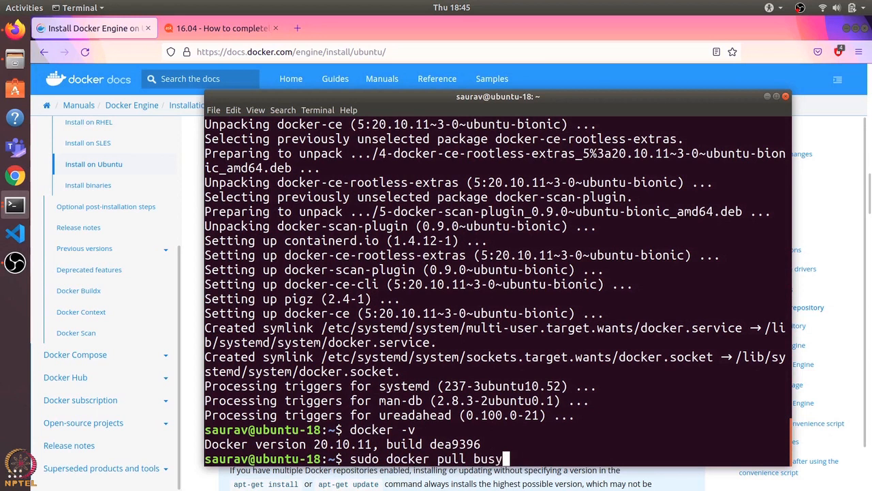
pyautogui.press('Return')
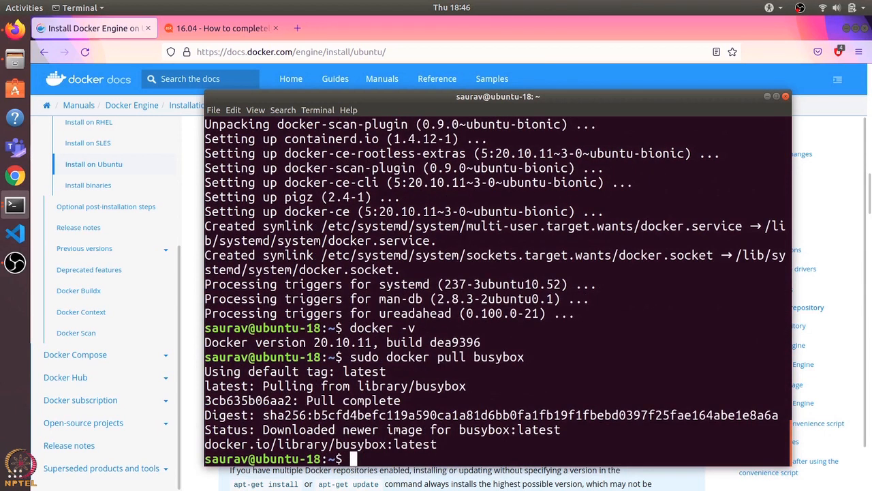
# List local images with sudo docker image ls to confirm busybox is present.
pyautogui.write('sudo docker')
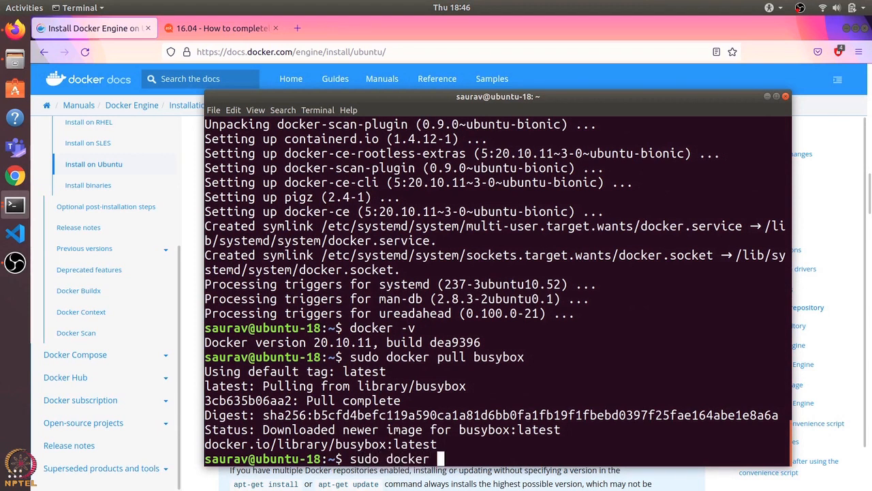
pyautogui.write('image ls')
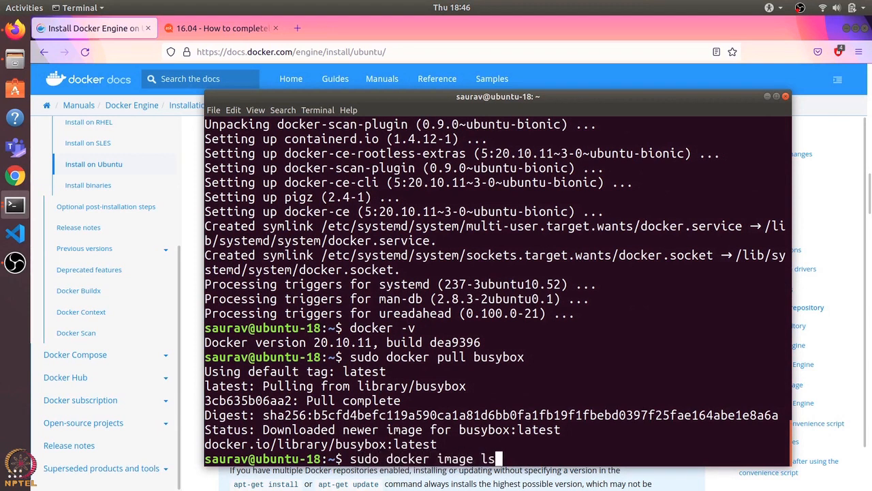
pyautogui.press('Return')
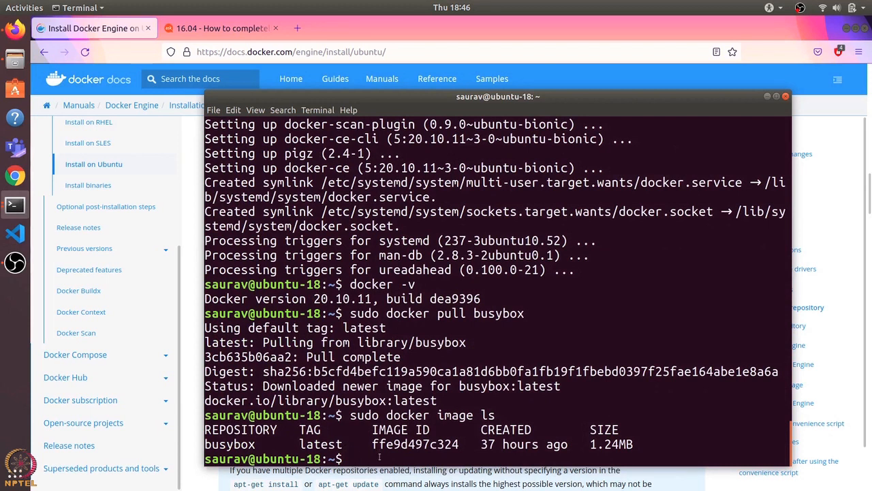
# Start an interactive container with sudo docker run -it busybox and ls its root directory.
pyautogui.write('sudo docker run')
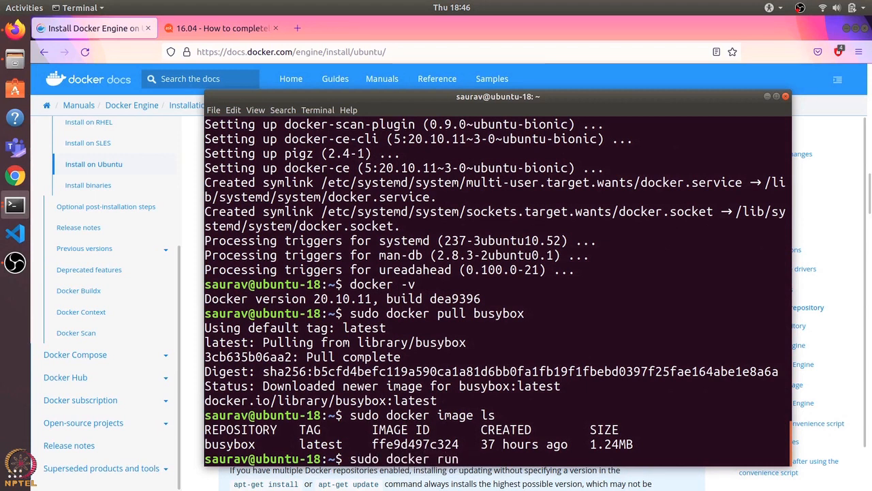
pyautogui.write('-it')
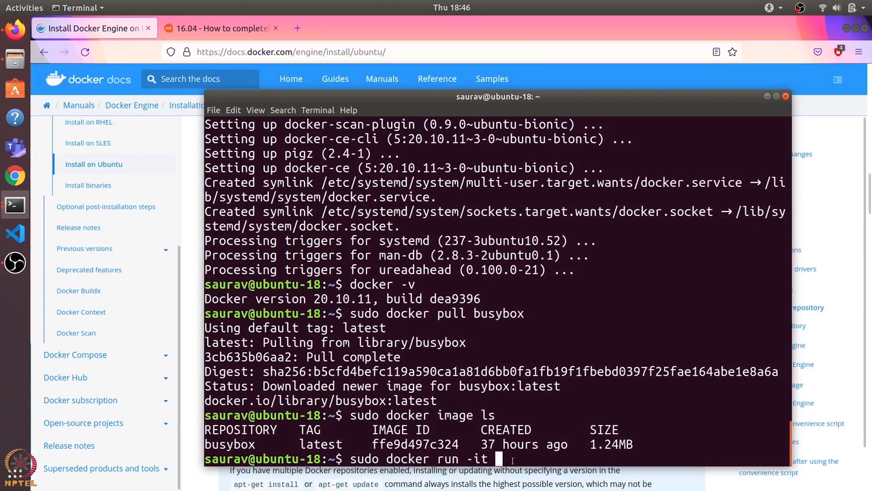
pyautogui.write('busybox')
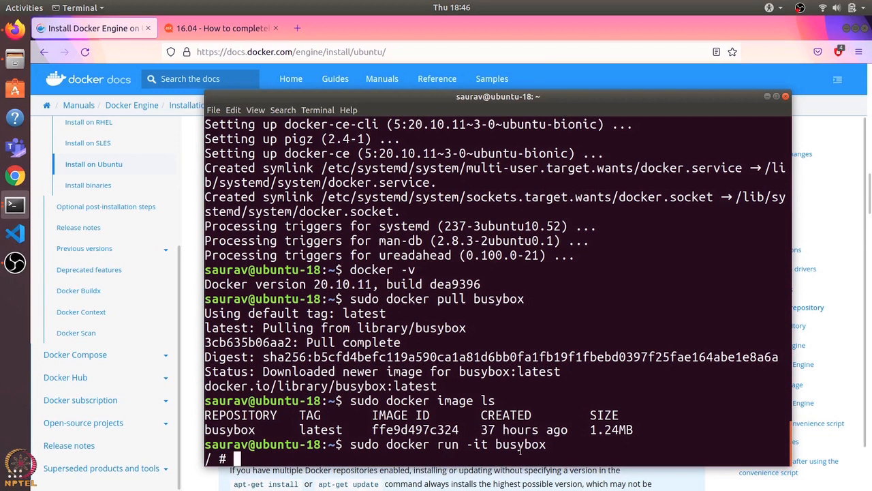
pyautogui.moveTo(483, 454)
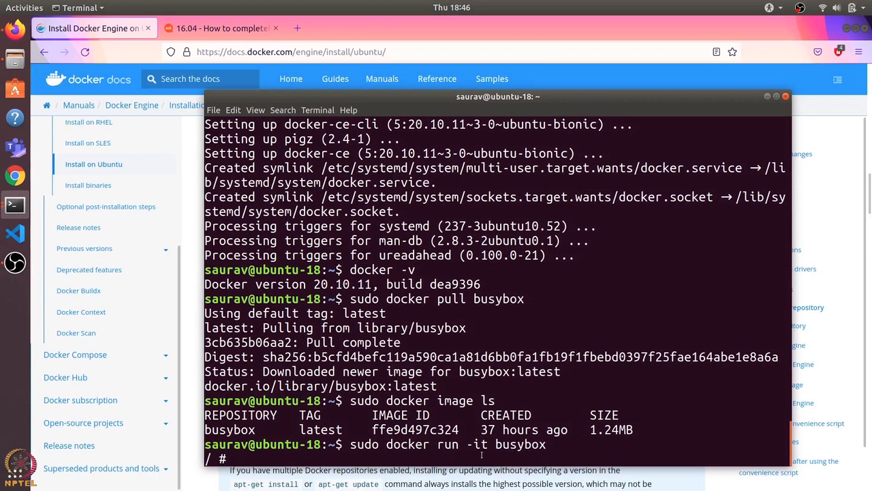
pyautogui.write('ls')
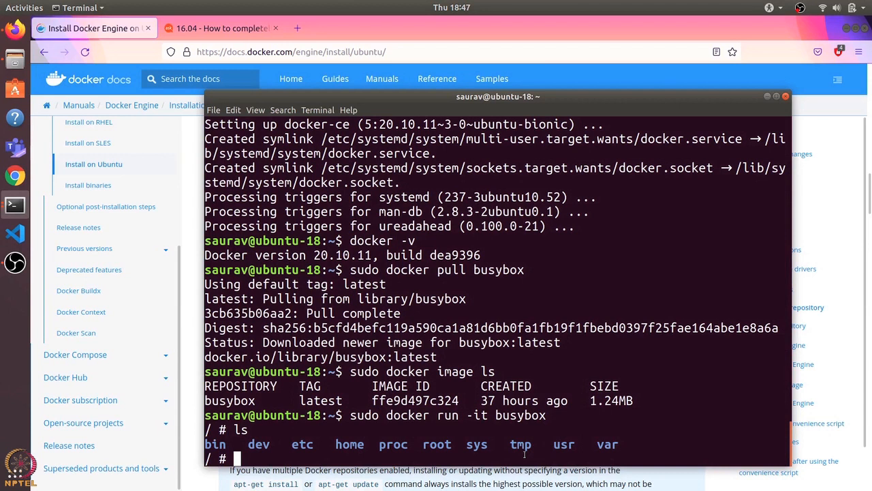
# Open a new Terminal window and run a second sudo docker run -it busybox container.
pyautogui.rightClick(15, 204)
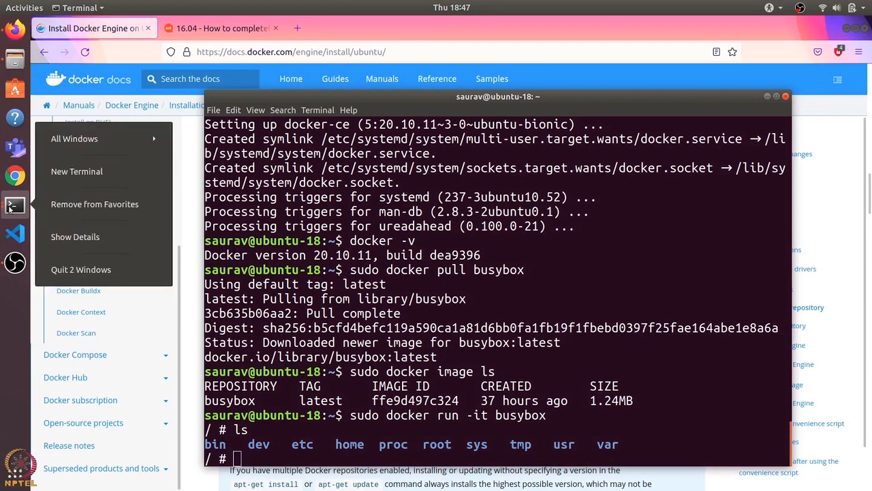
pyautogui.click(77, 172)
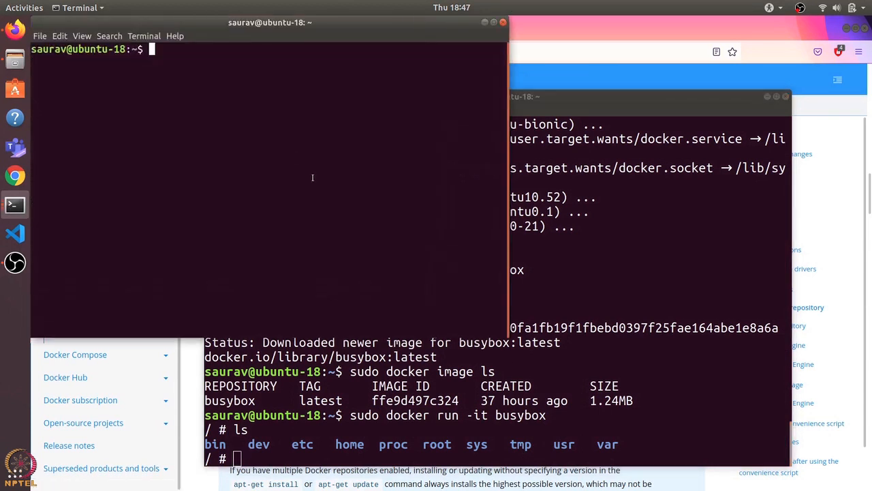
pyautogui.write('sudo')
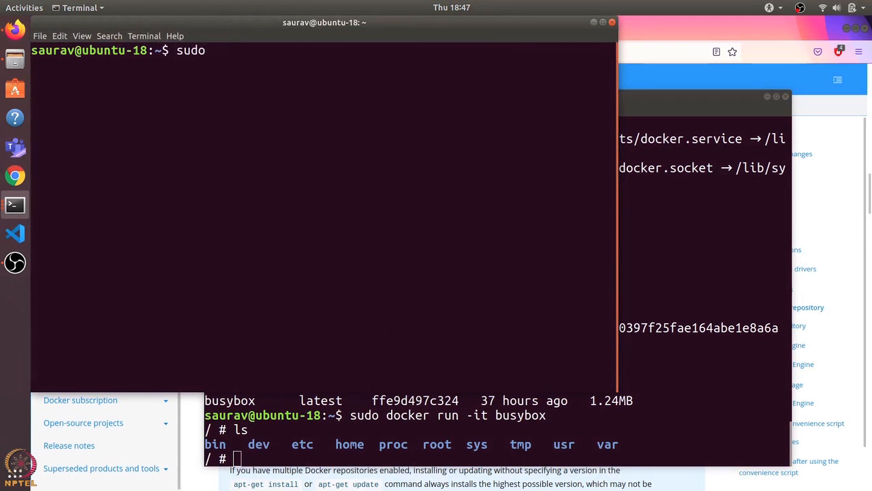
pyautogui.write('docker run -it busybox')
pyautogui.write('ls')
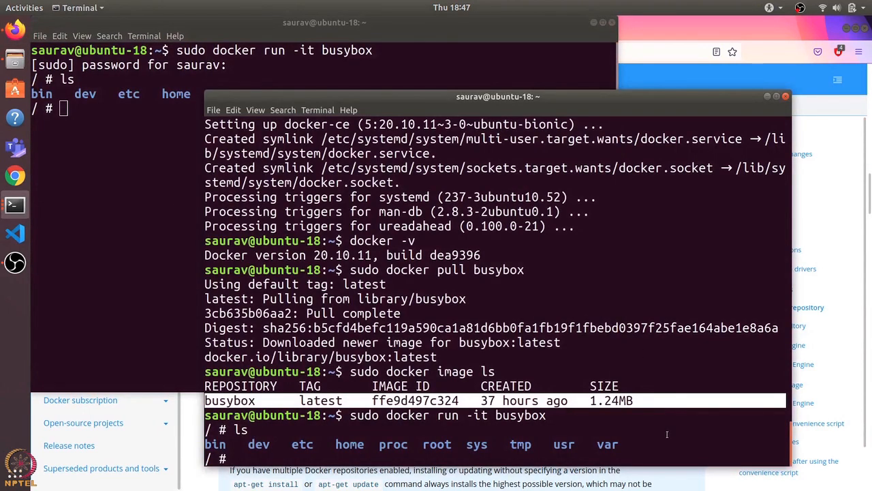
# mkdir test in the first container, confirm the second lacks it, then exit.
pyautogui.write('mkdir test')
pyautogui.click(117, 109)
pyautogui.write('ls')
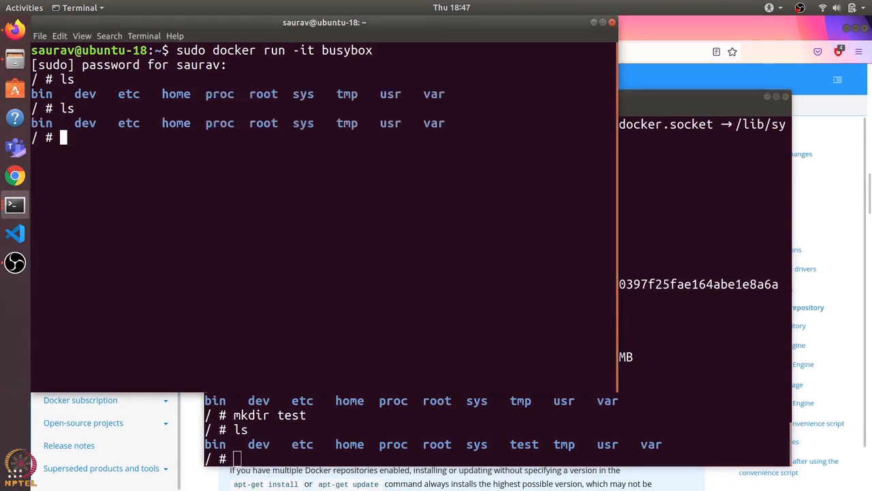
pyautogui.moveTo(370, 427)
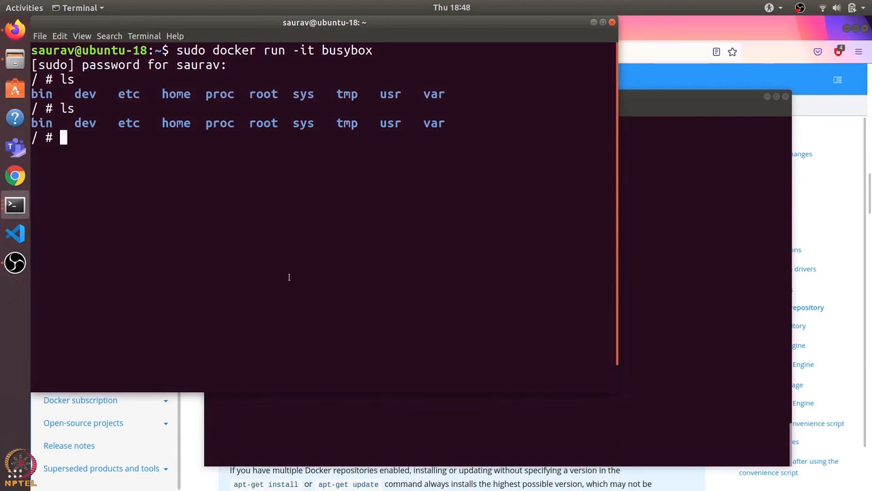
pyautogui.write('exit')
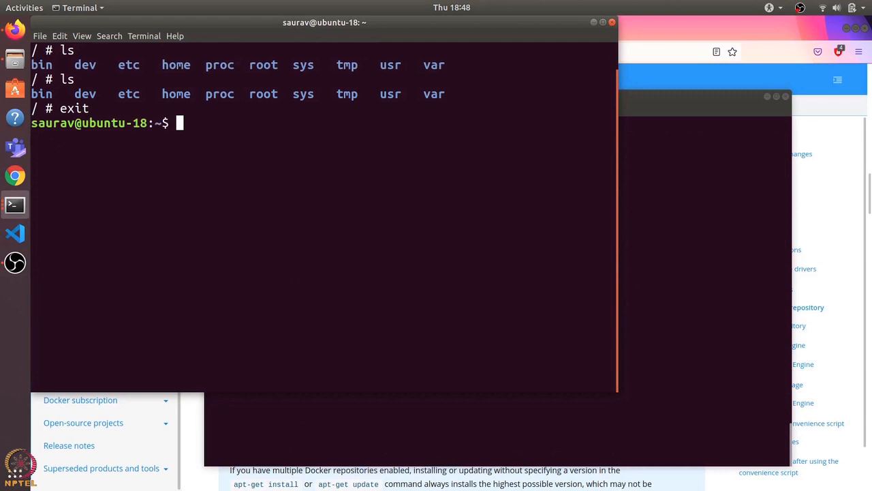